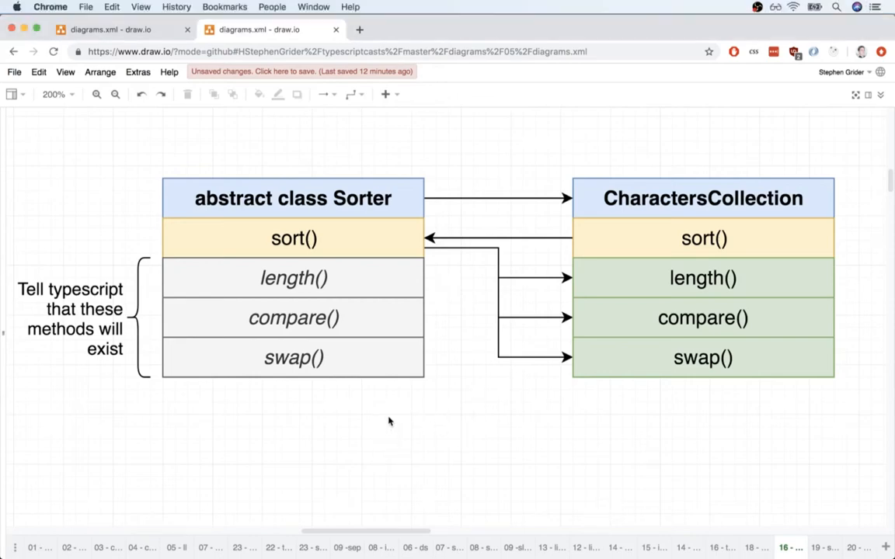
mouse_move(449, 393)
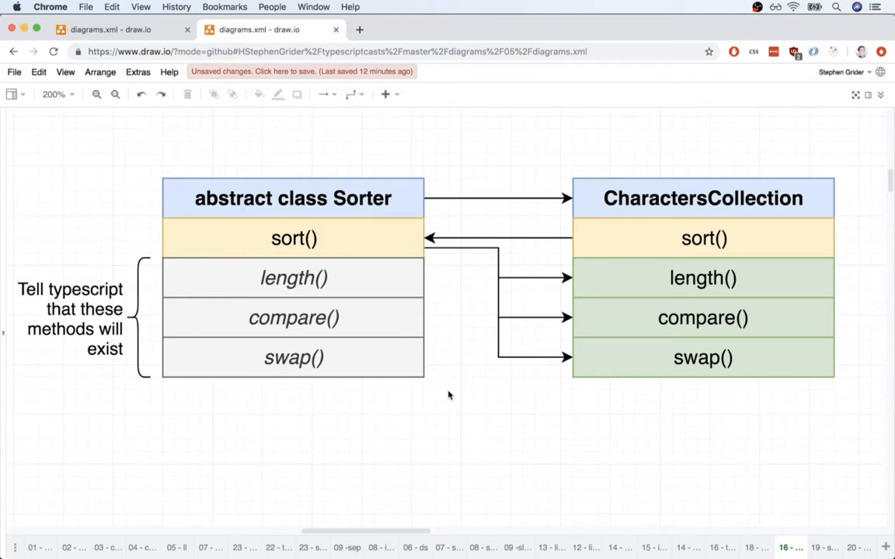
- Declare Sorter as an abstract class and open blank lines above sort()
key(Cmd+Tab)
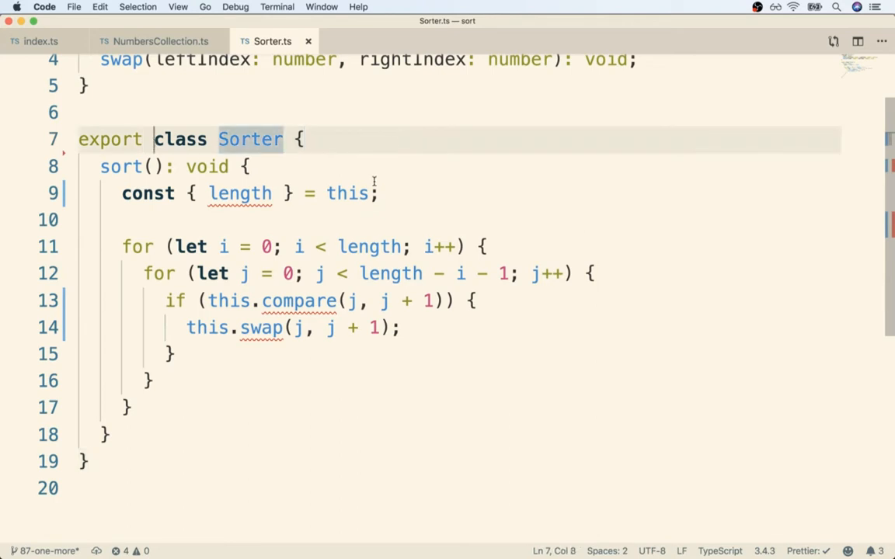
text(abstrac)
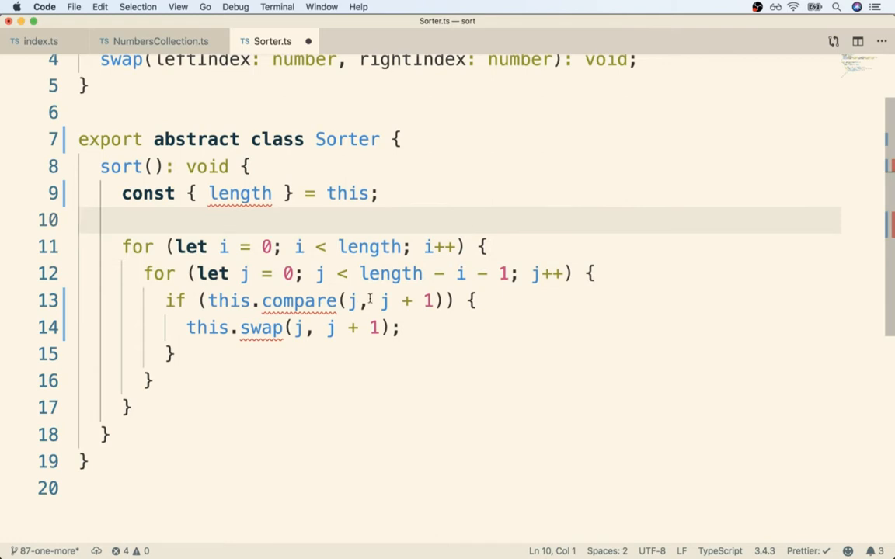
double_click(295, 302)
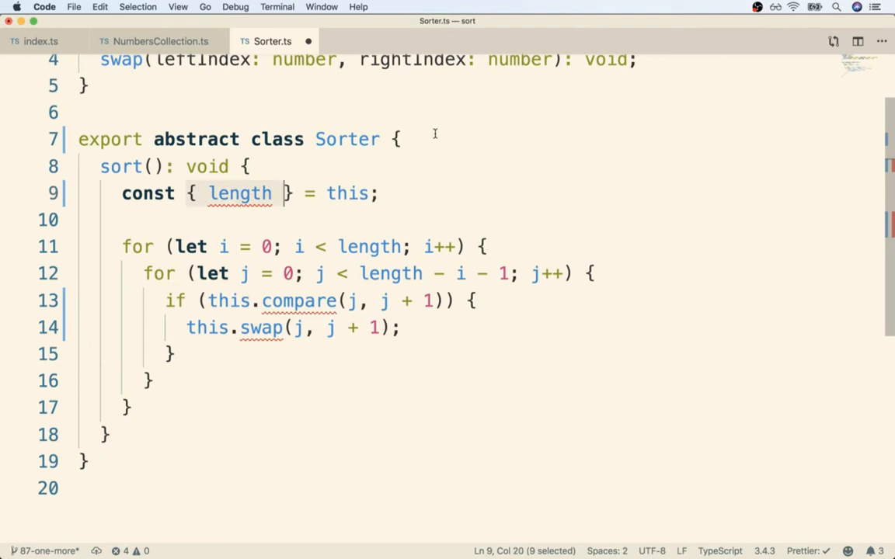
key(Enter)
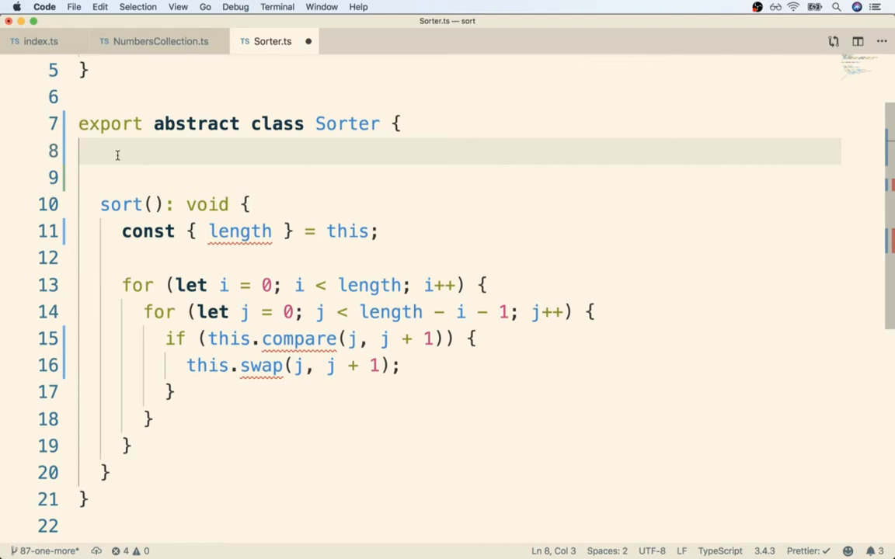
- Add abstract compare(leftIndex: number, rightIndex: number): boolean; to Sorter
text(abstr)
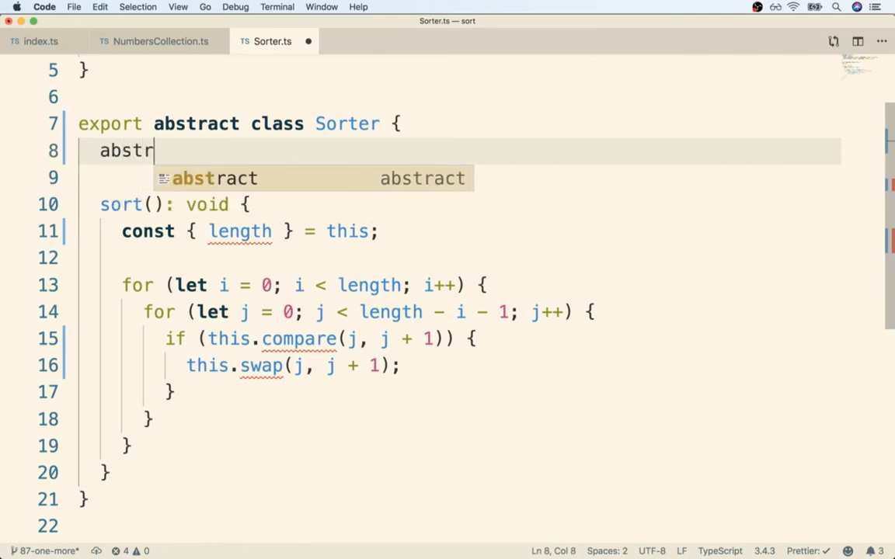
key(Tab)
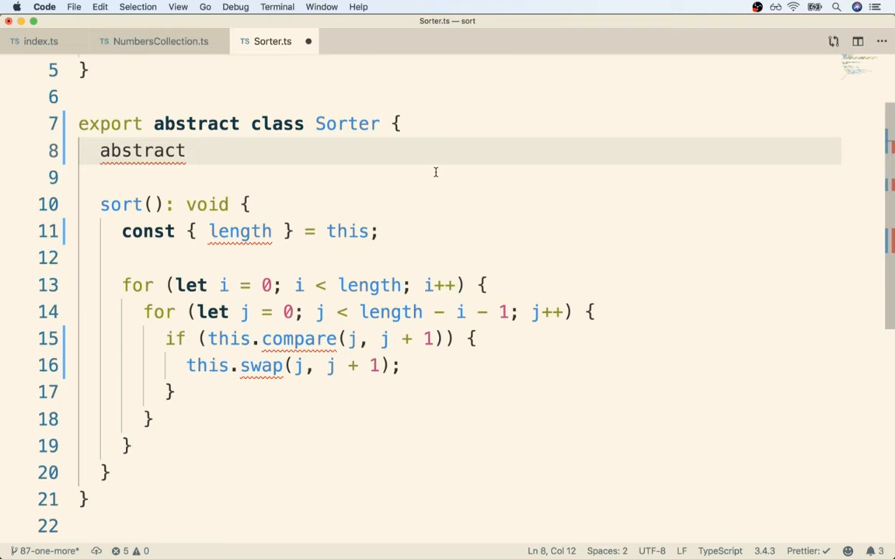
mouse_move(299, 339)
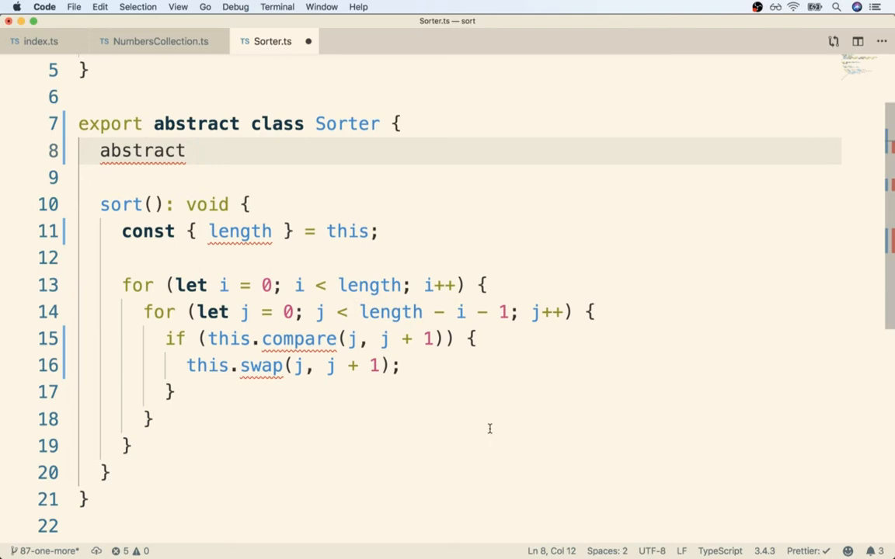
text(comp)
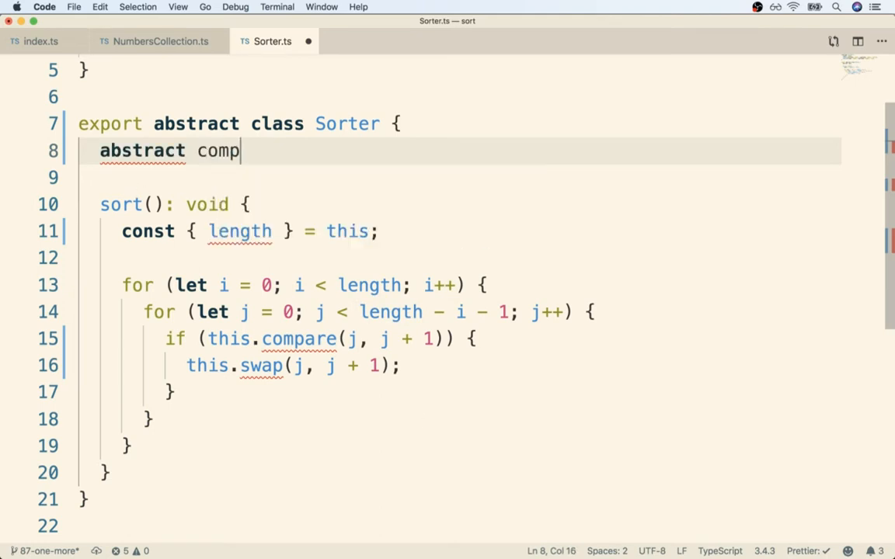
text(are)
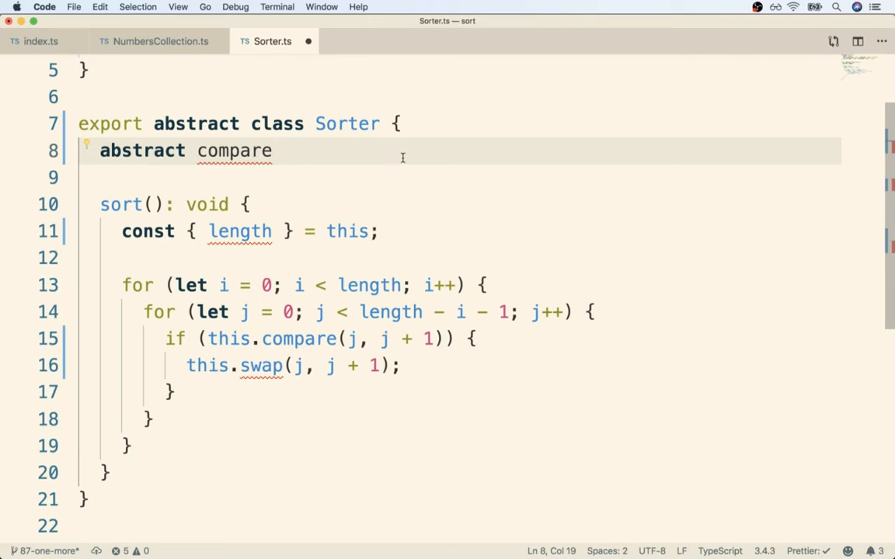
mouse_move(446, 211)
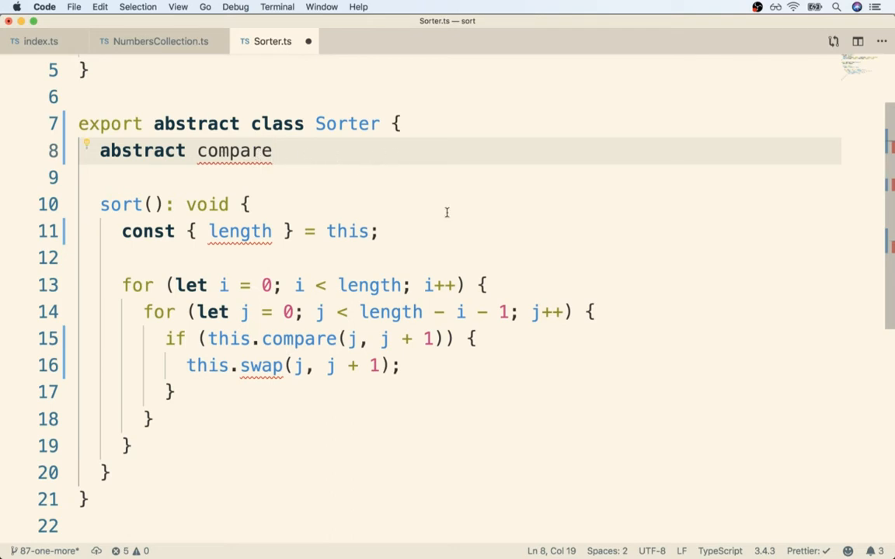
text(())
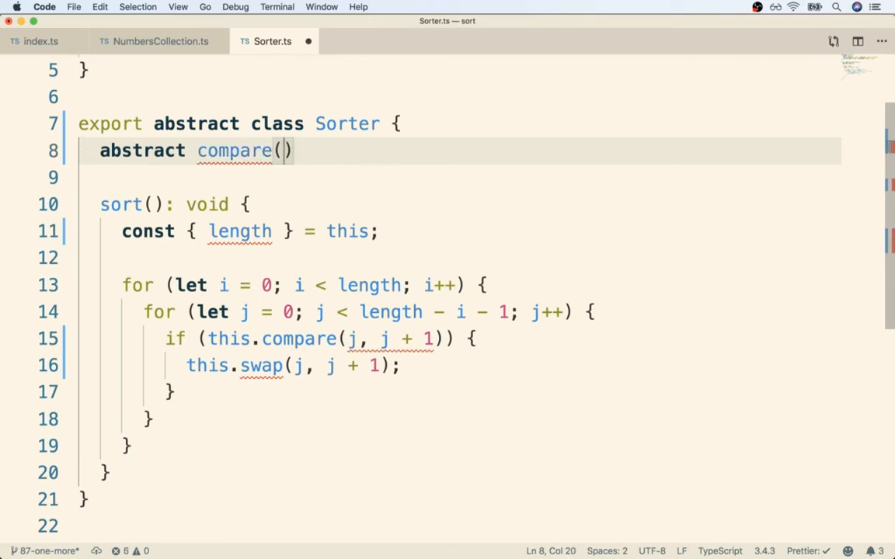
text(lef)
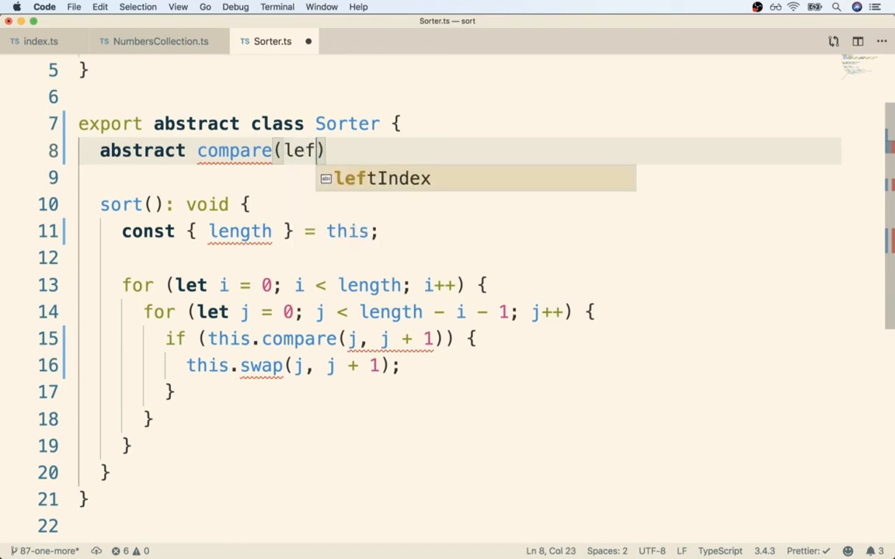
text(tIndex: numb)
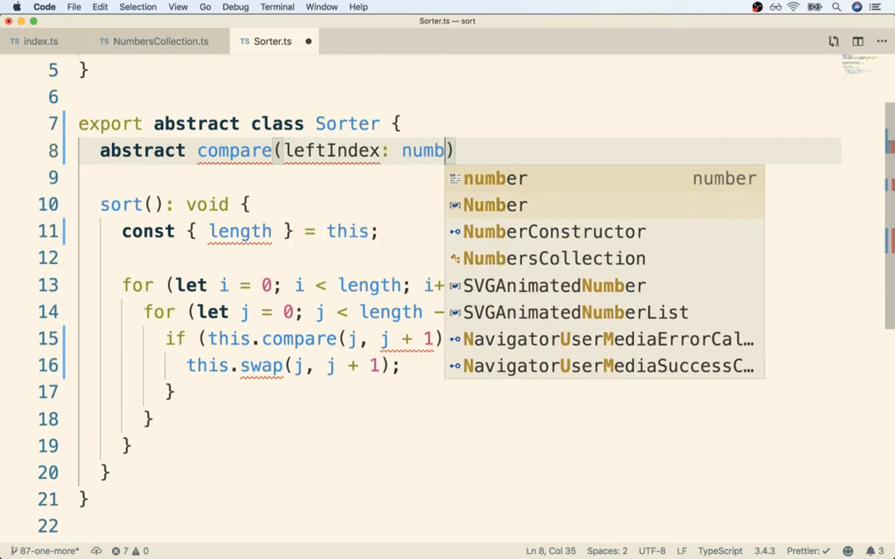
text(er, rightI)
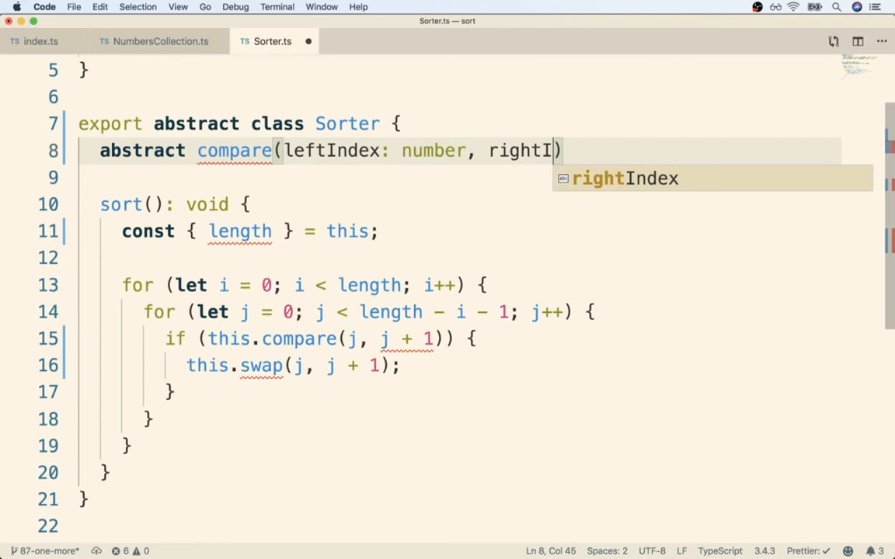
text(ndex: number):)
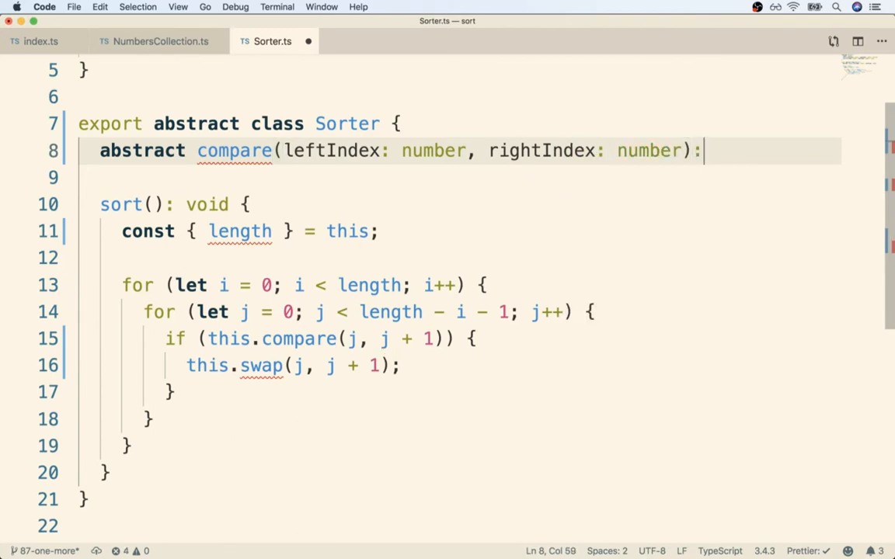
text(b)
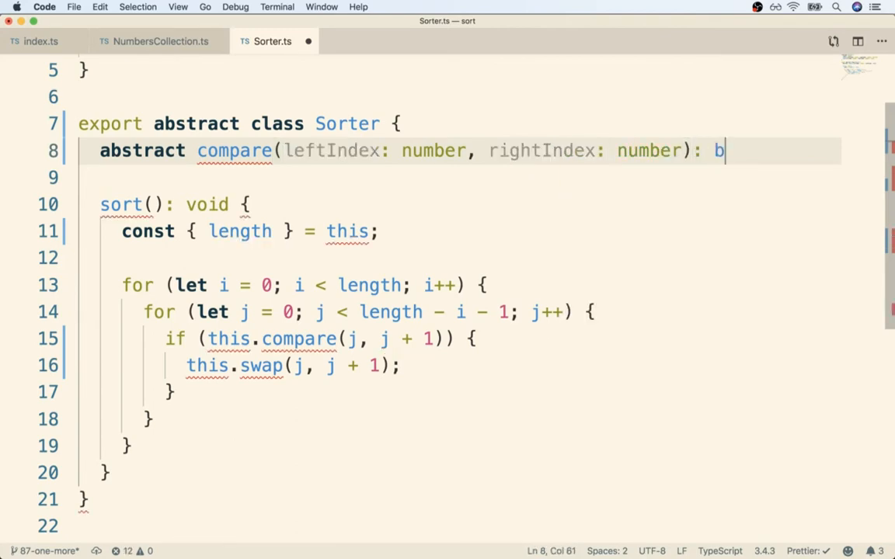
text(oo)
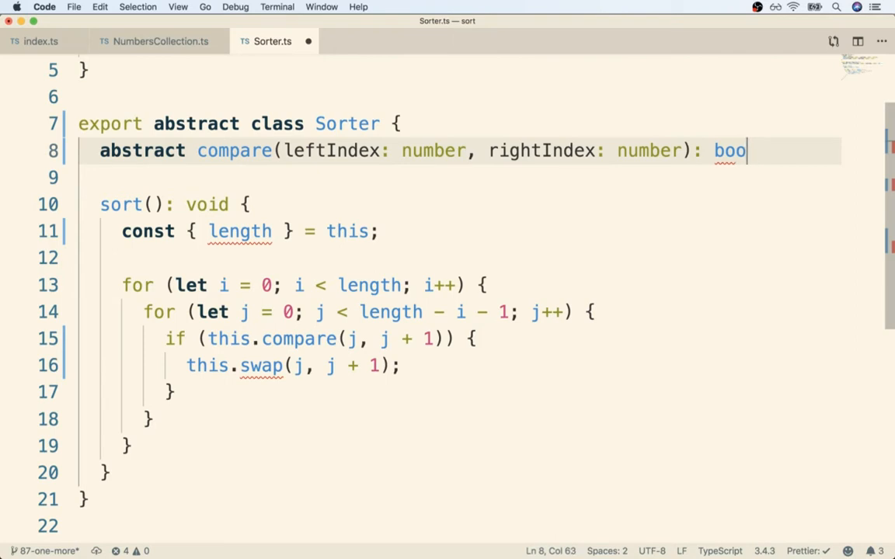
text(lean;)
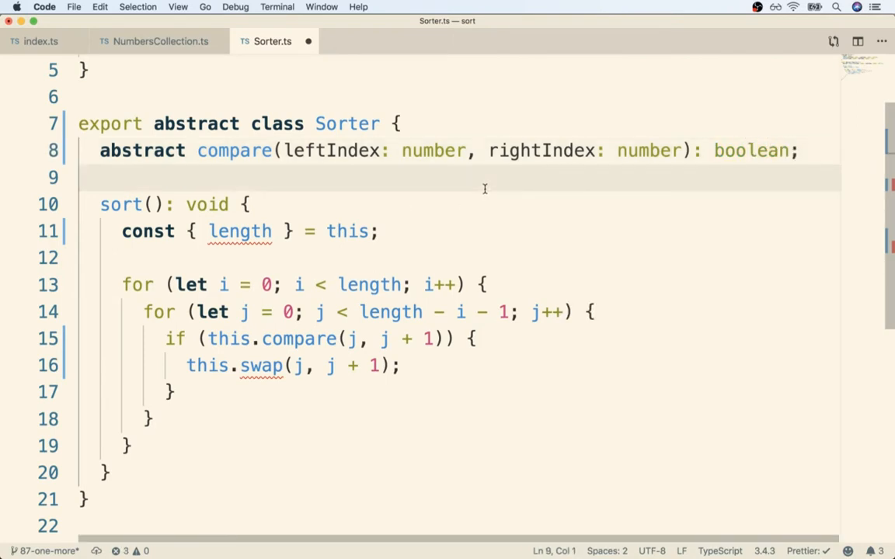
mouse_move(311, 339)
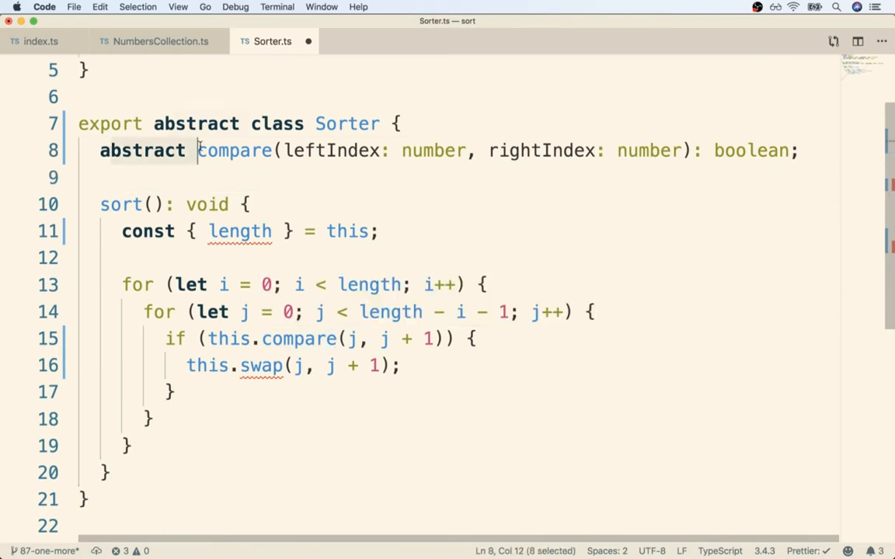
click(210, 178)
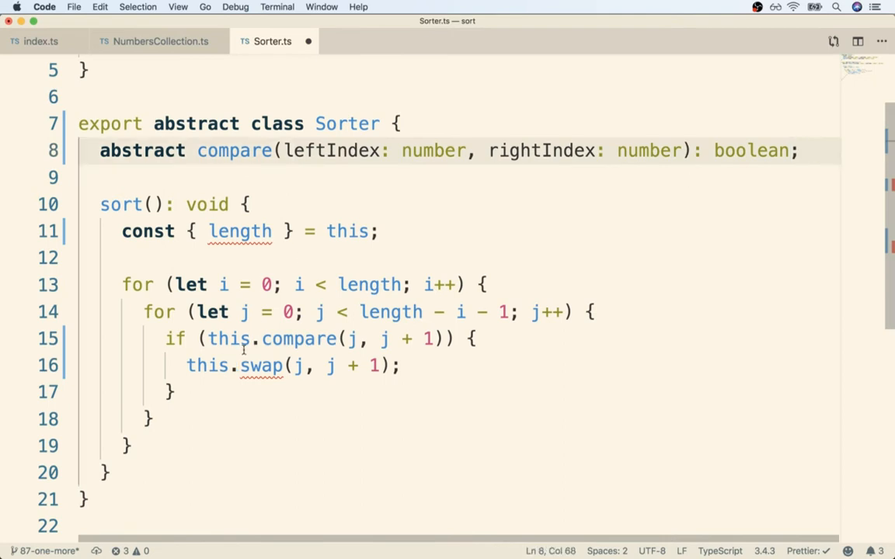
- Add abstract swap(leftIndex: number, rightIndex: number): void; below compare
text(abstract compare(left)
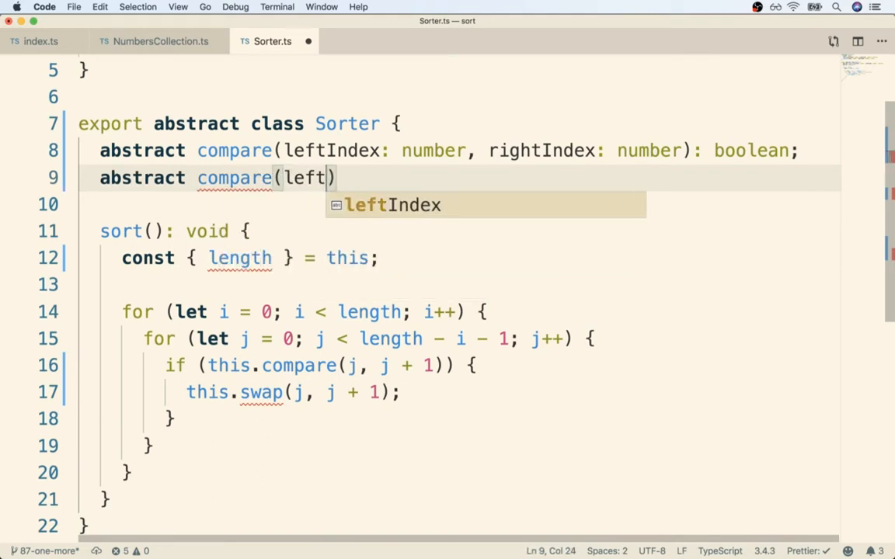
text(Index: number, r)
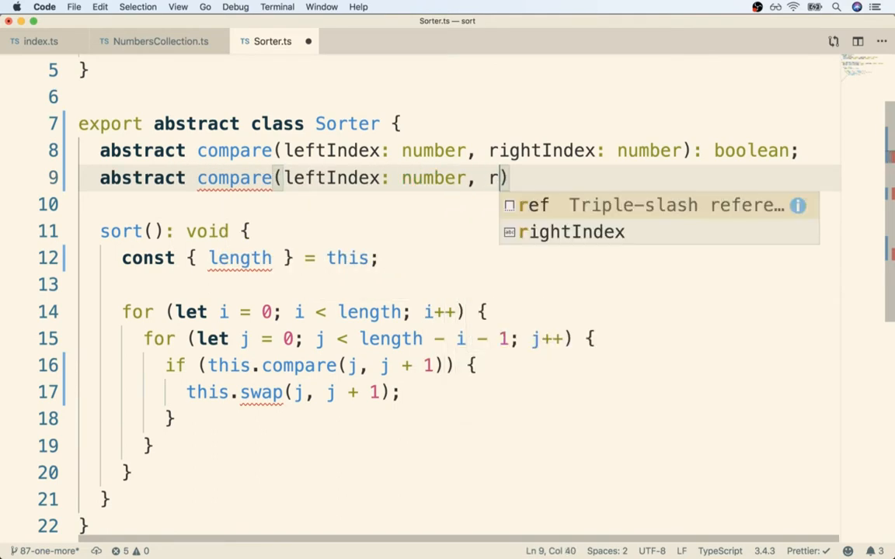
text(ightIndex: number)
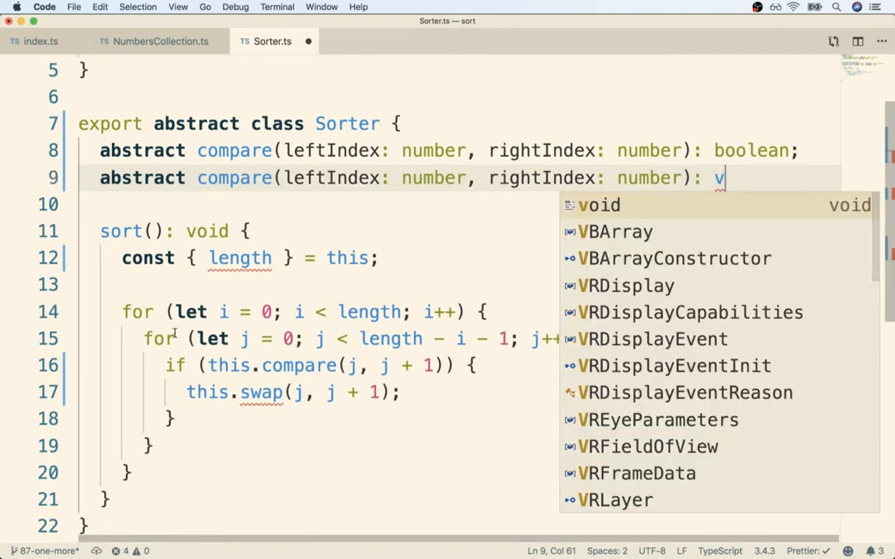
text(swap)
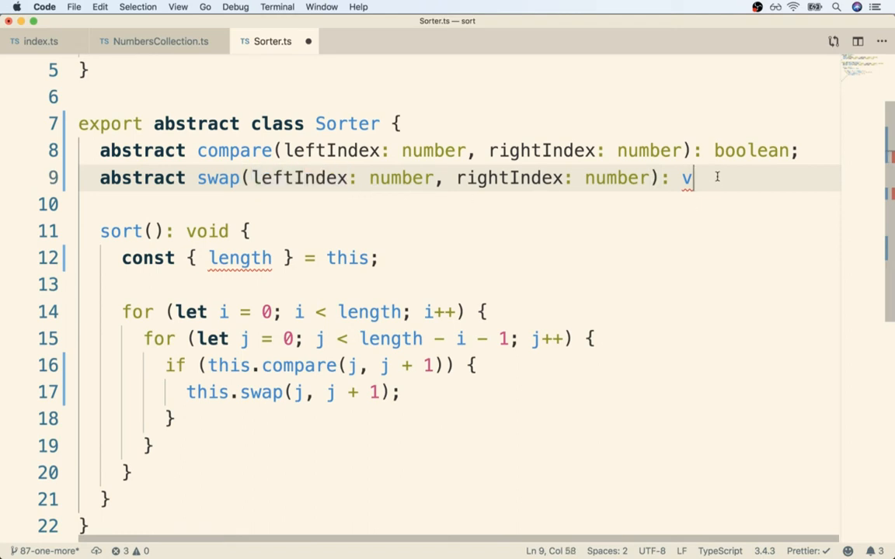
text(oid;)
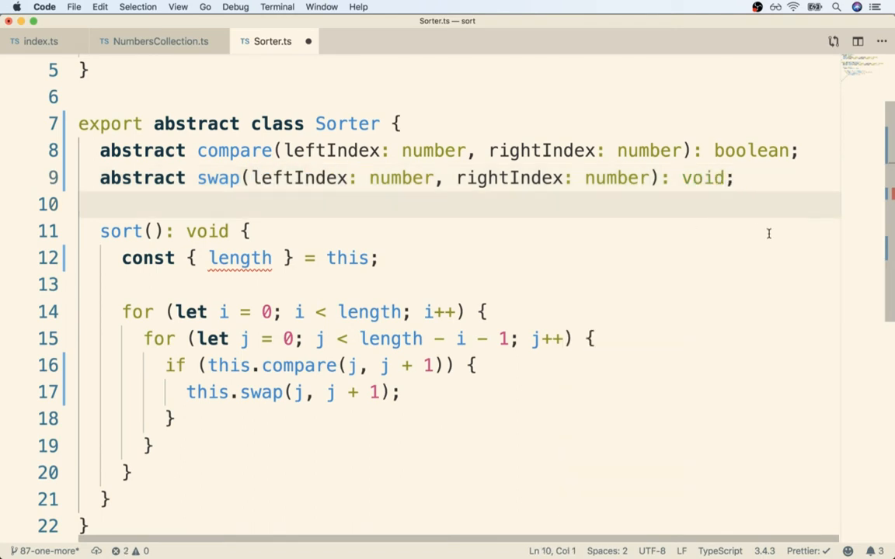
mouse_move(407, 298)
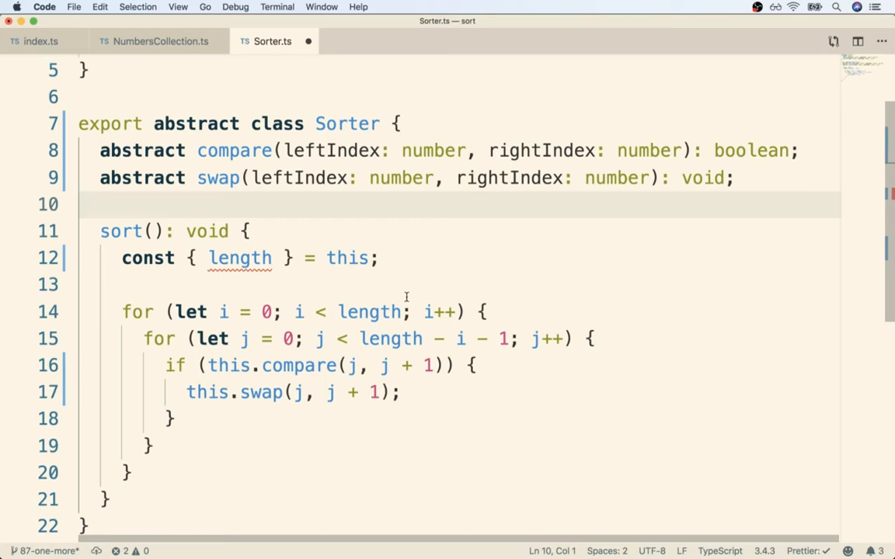
- Check the length variable in sort against NumbersCollection's length getter, then return to Sorter
double_click(239, 258)
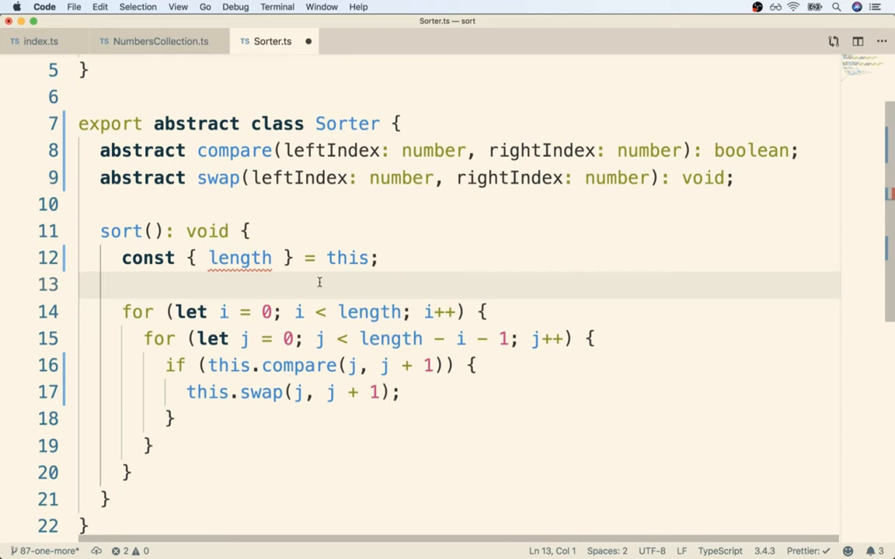
click(159, 40)
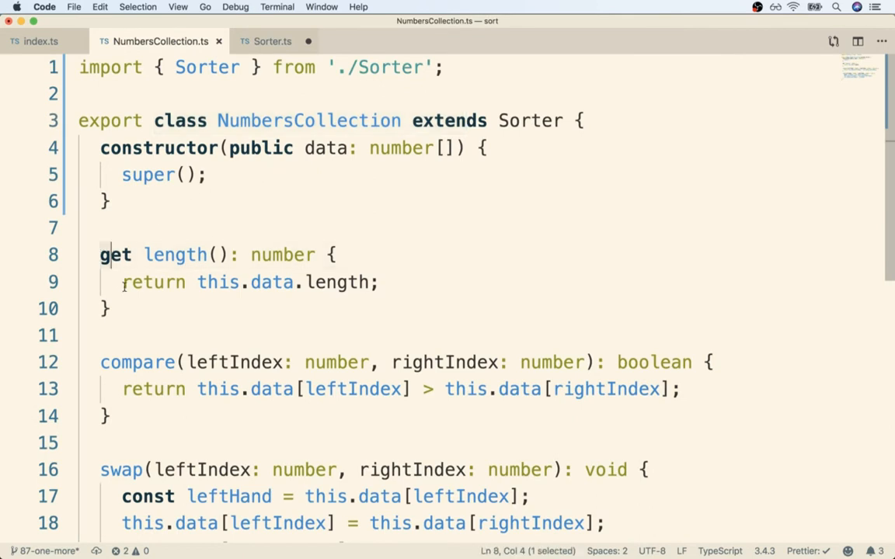
click(274, 40)
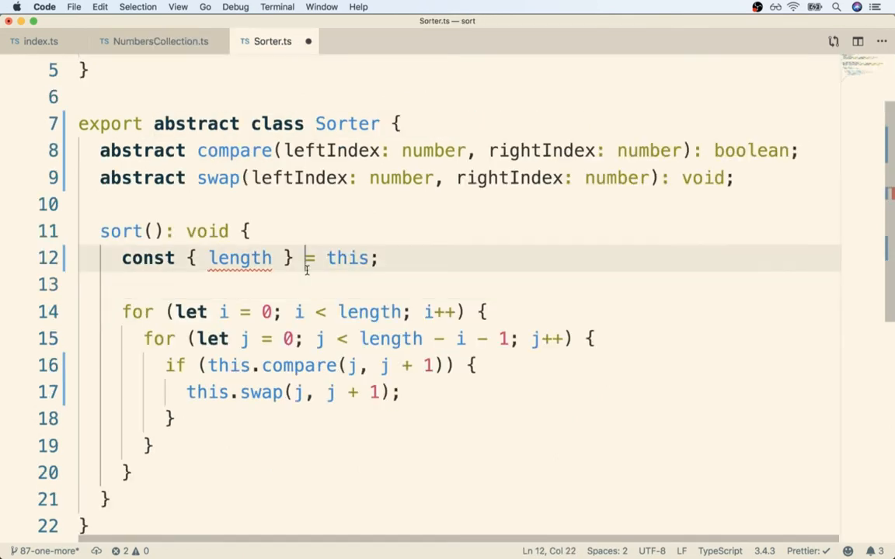
- Add abstract length: number; so length in sort() resolves
text(abstract length:)
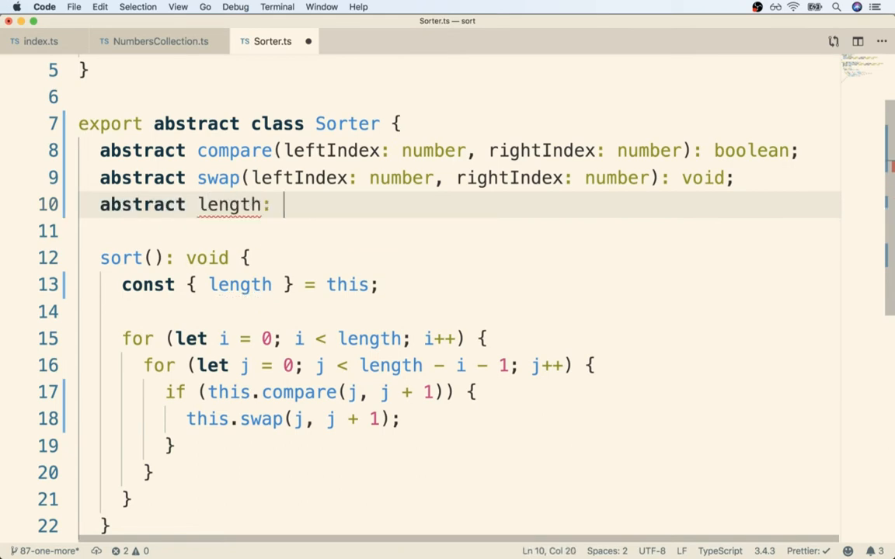
text(number;)
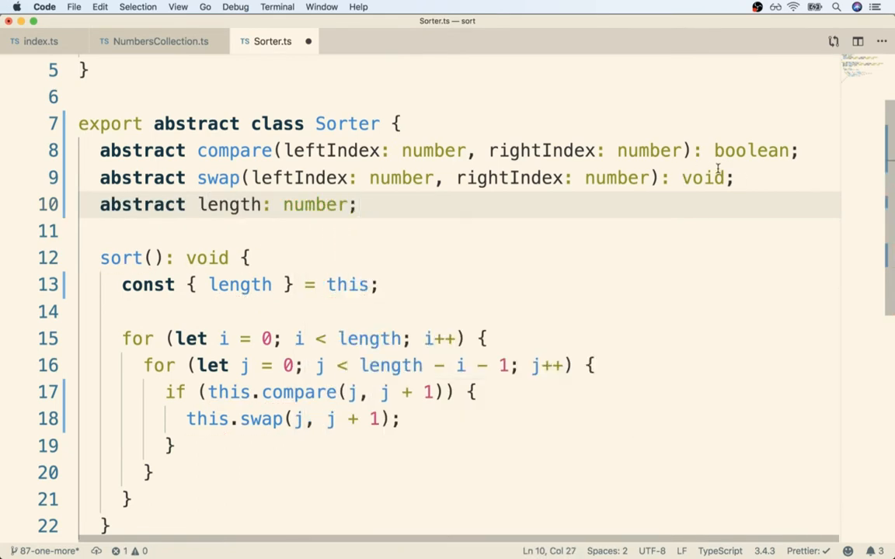
double_click(230, 205)
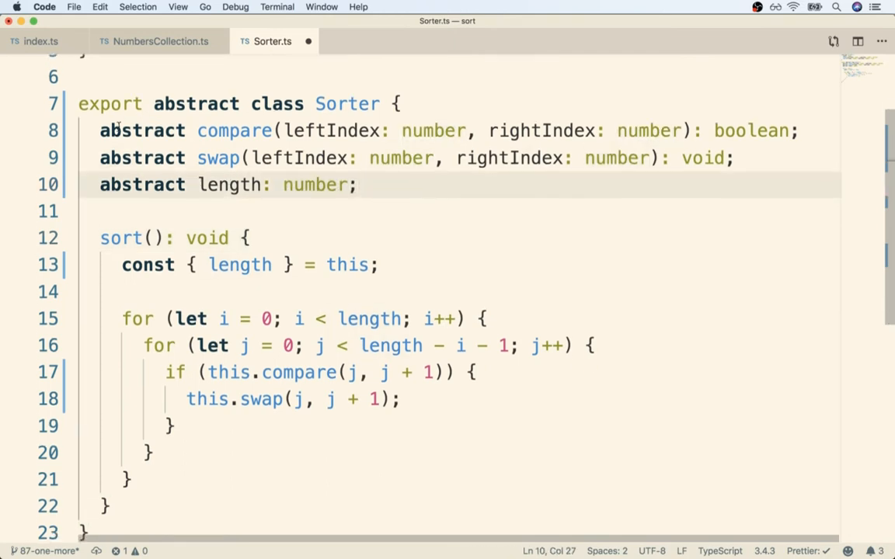
- Highlight the sort method and its destructured length for discussion, then show NumbersCollection.ts
drag(100, 131, 356, 183)
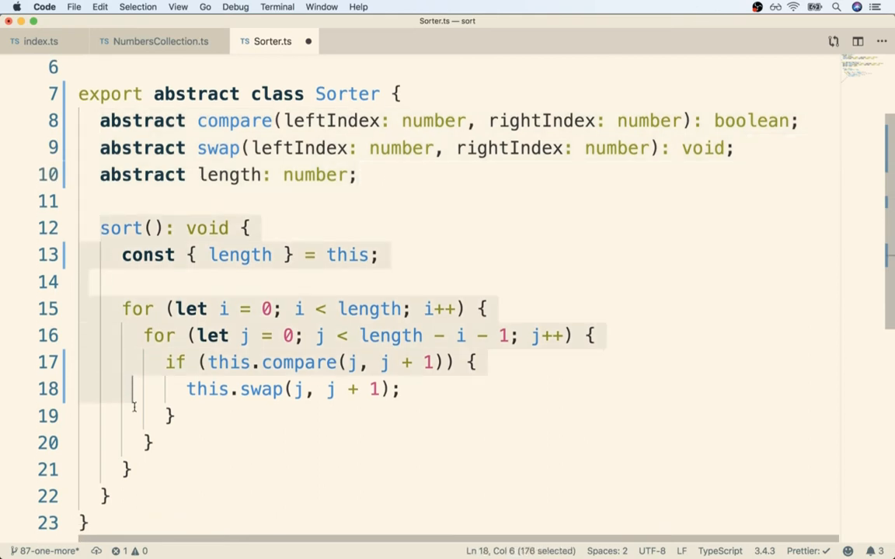
double_click(347, 94)
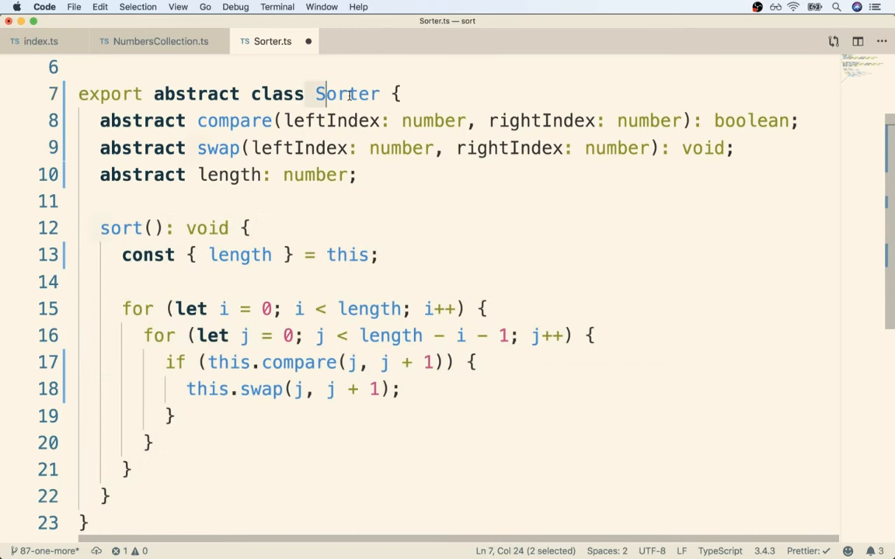
click(259, 226)
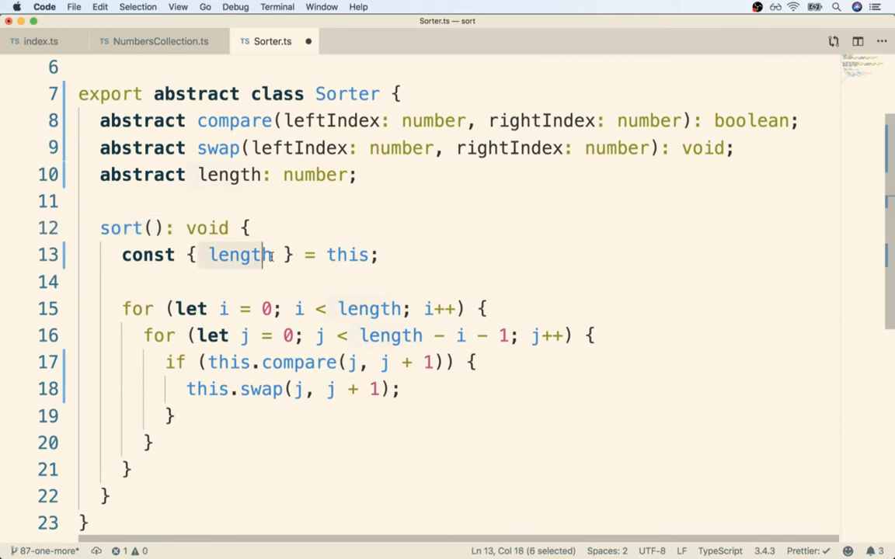
key(shift+right)
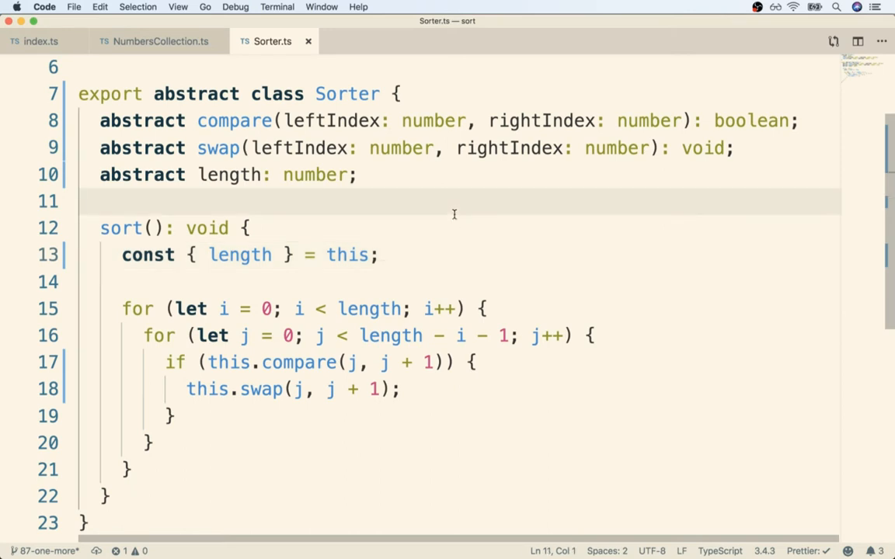
click(157, 41)
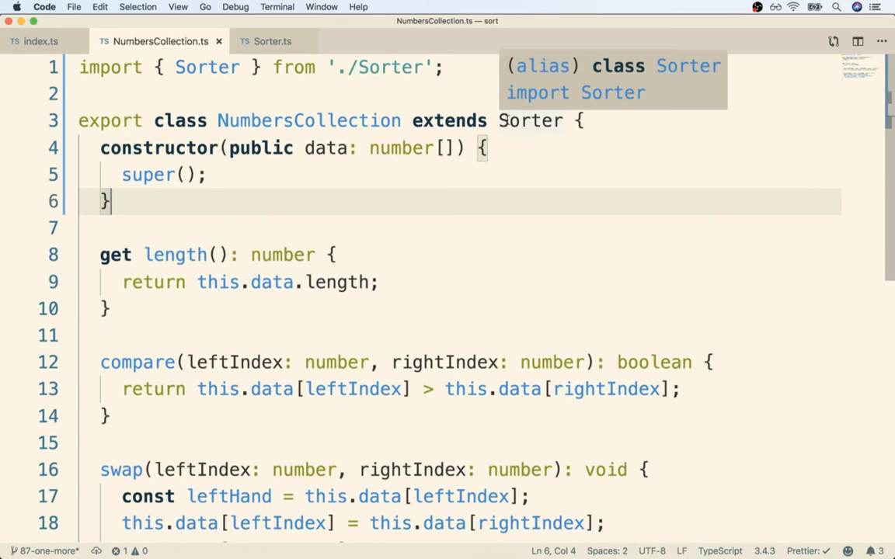
- Glance at Sorter's three abstract declarations, then return to NumbersCollection.ts
click(273, 40)
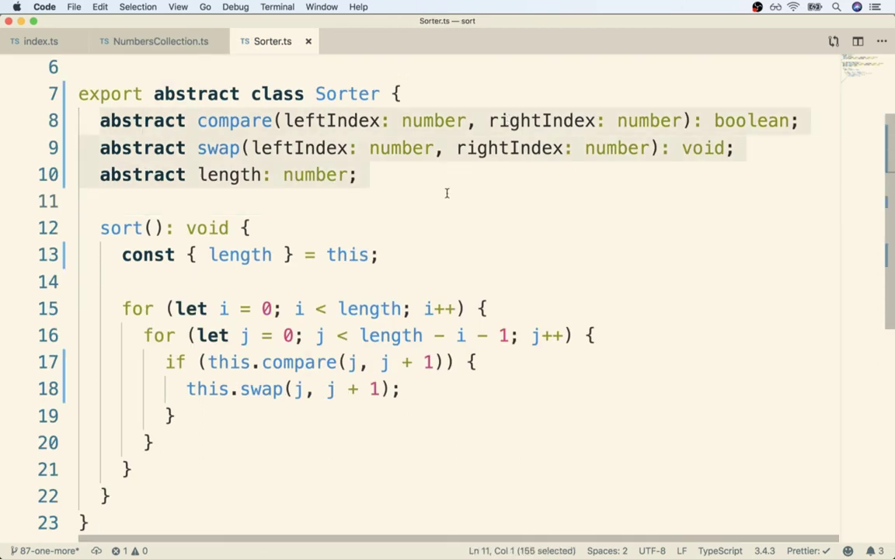
mouse_move(233, 121)
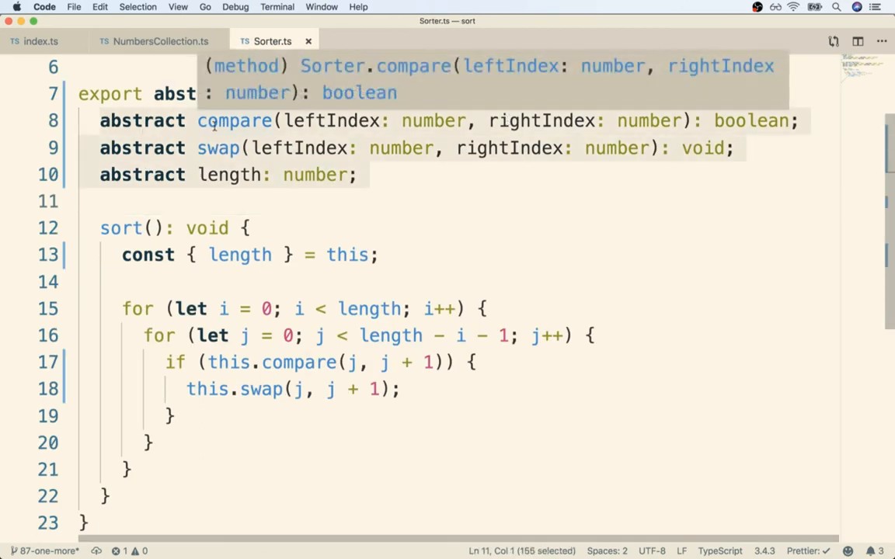
mouse_move(312, 124)
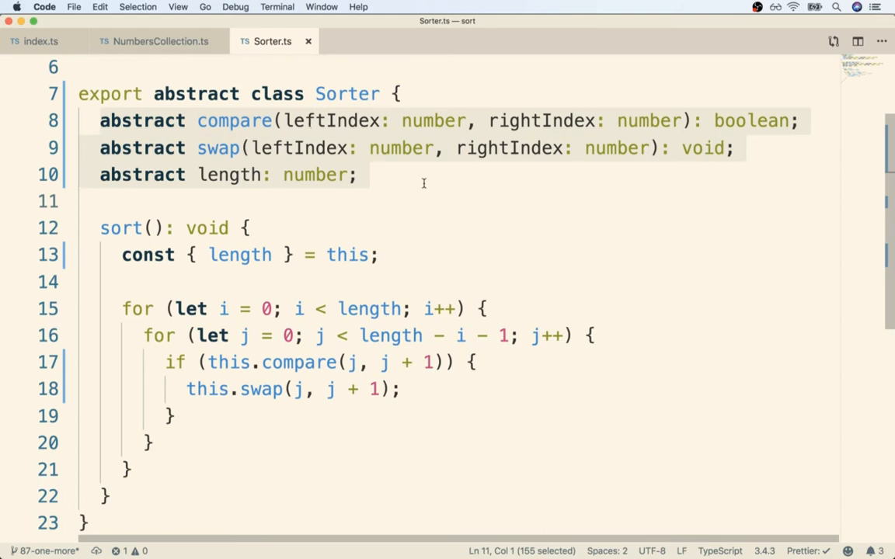
click(159, 40)
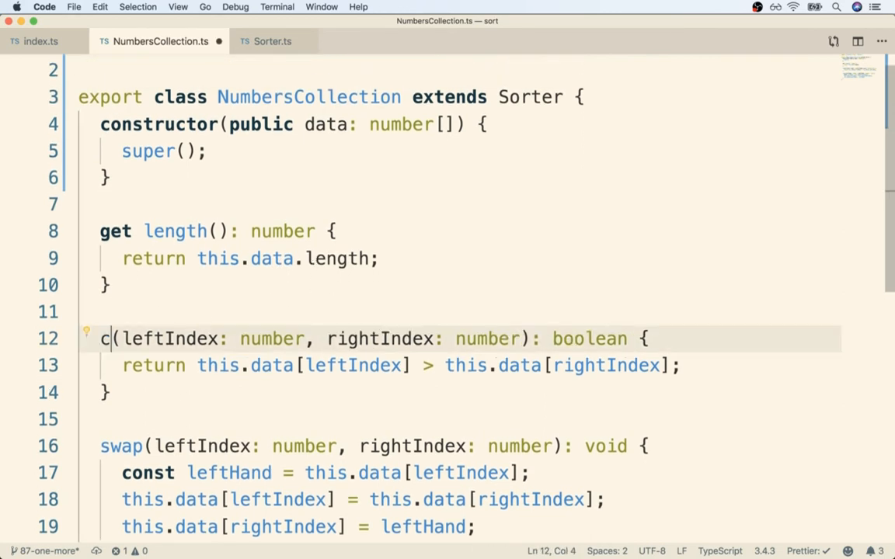
- Rename compare to compareValues to trigger the missing-abstract-member error 2515 on NumbersCollection
text(ompareValues)
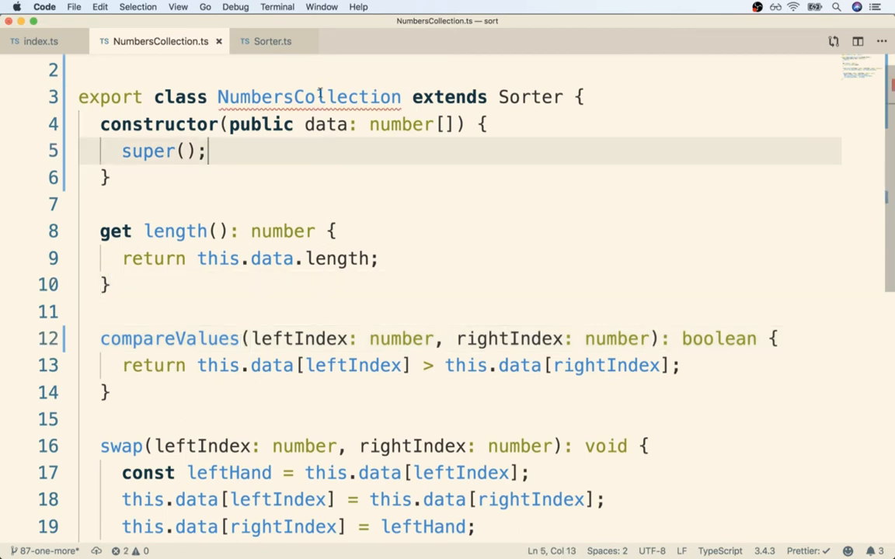
mouse_move(307, 96)
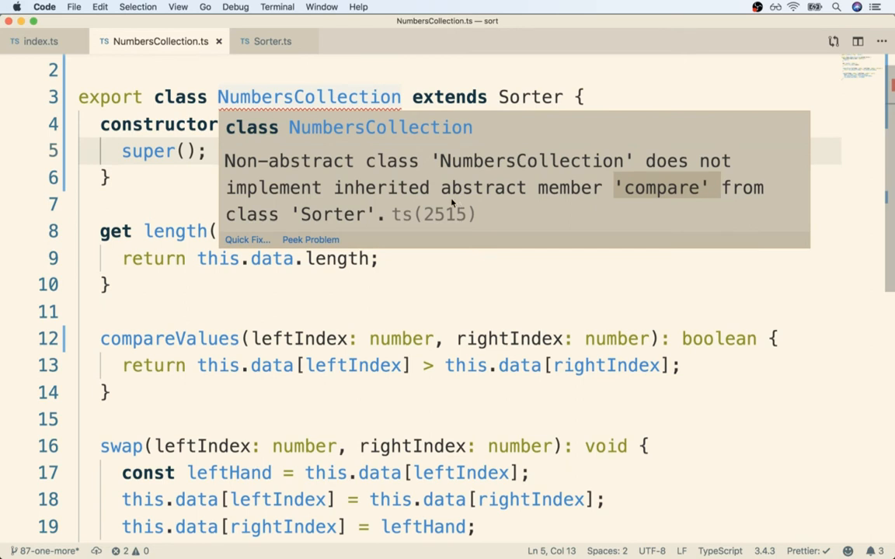
mouse_move(307, 220)
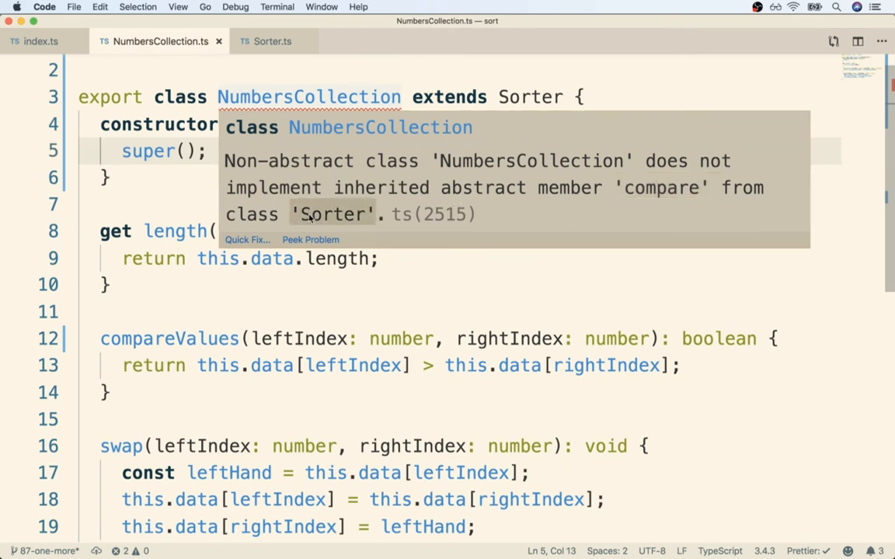
mouse_move(274, 186)
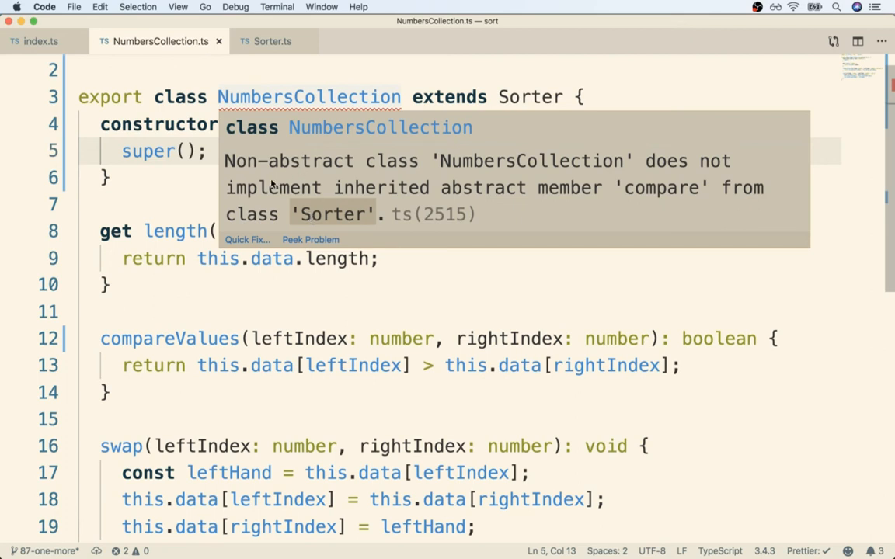
mouse_move(597, 200)
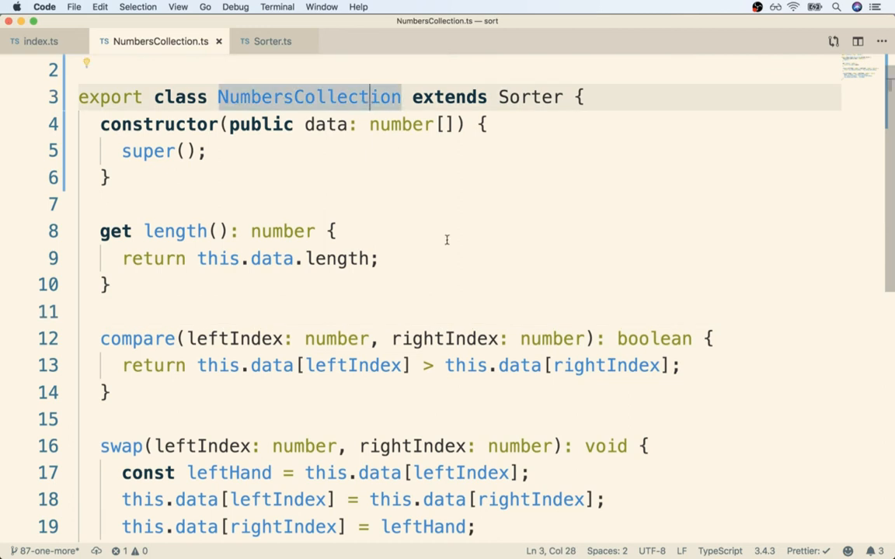
- Restore compare, highlight Sorter's abstract compare, then show index.ts calling numbersCollection.sort()
click(450, 249)
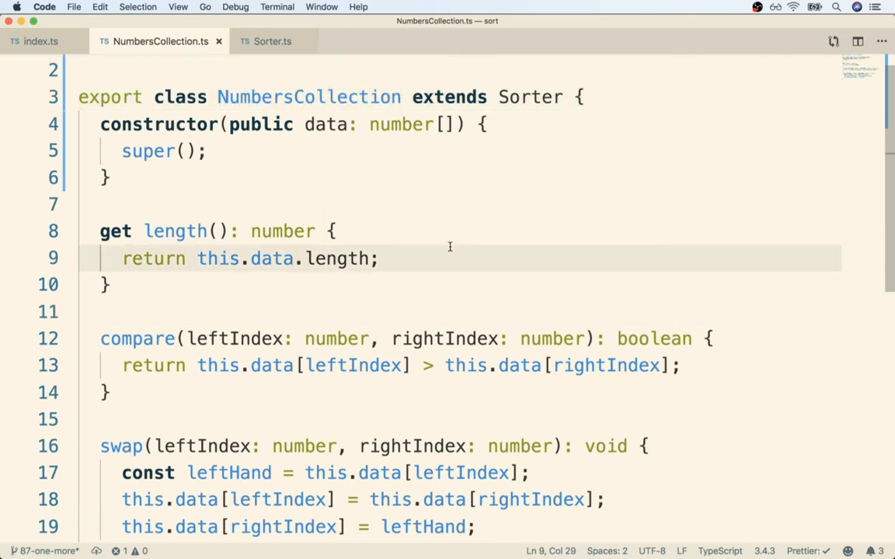
click(272, 41)
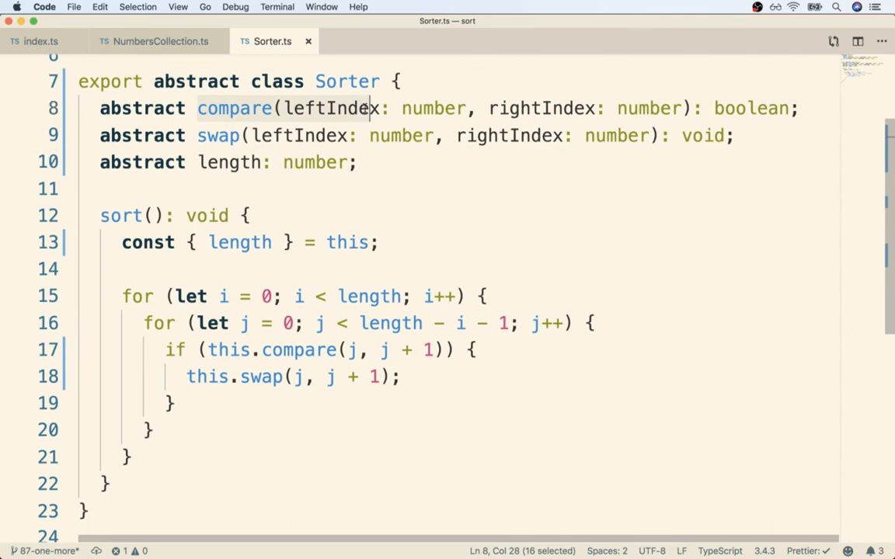
double_click(345, 81)
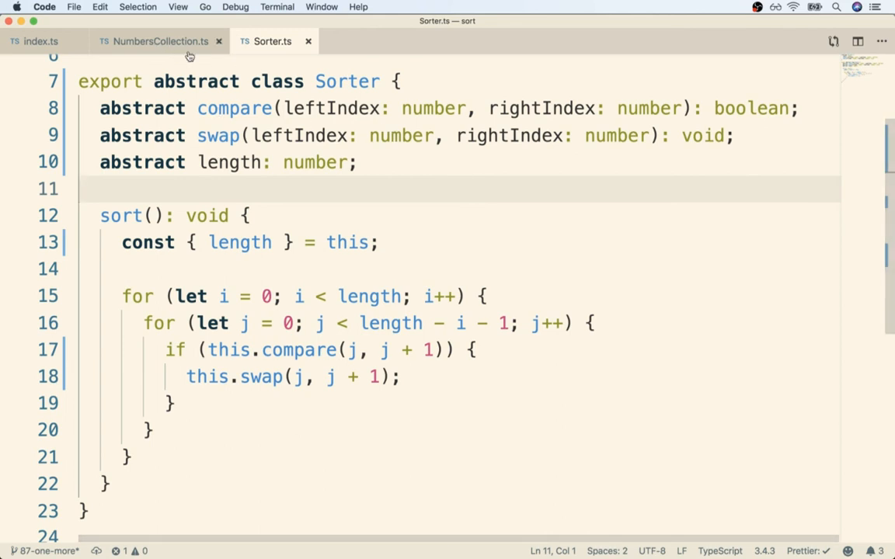
click(39, 40)
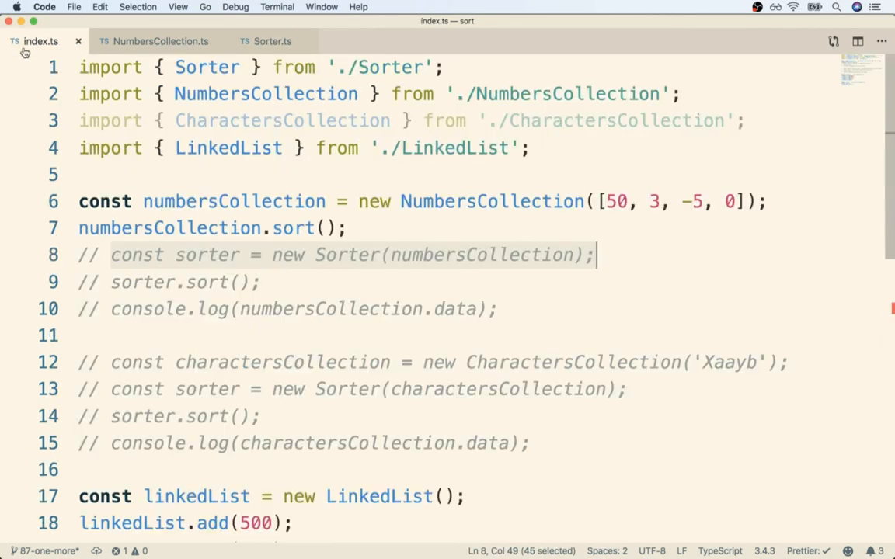